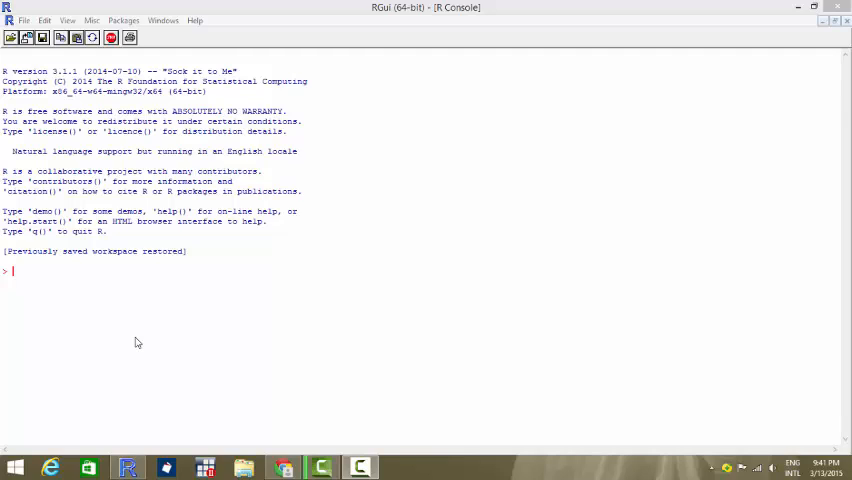
mouse_move(134, 340)
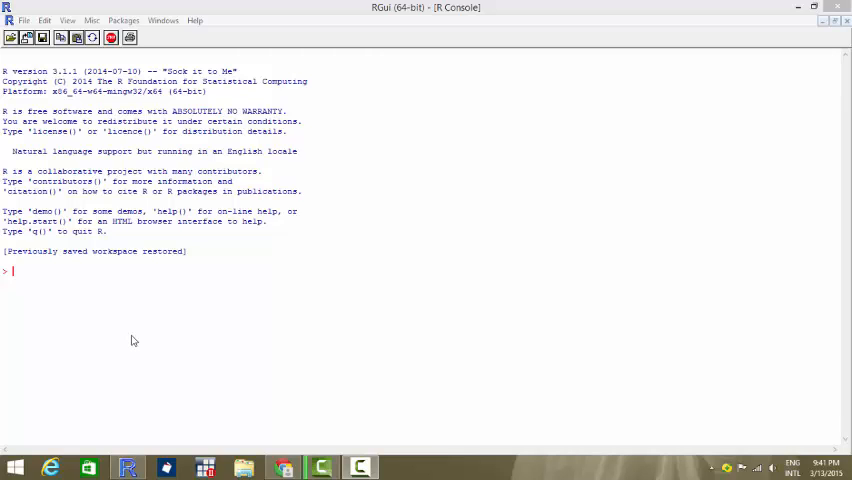
mouse_move(72, 228)
text(ai)
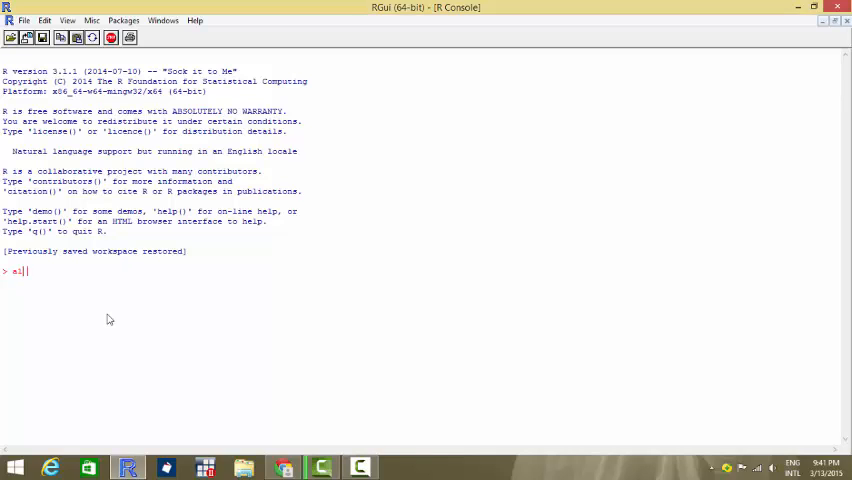
Step: Store the first group's values 12, 24, 33, 21 as vector a1
text(<-c(10,12,)
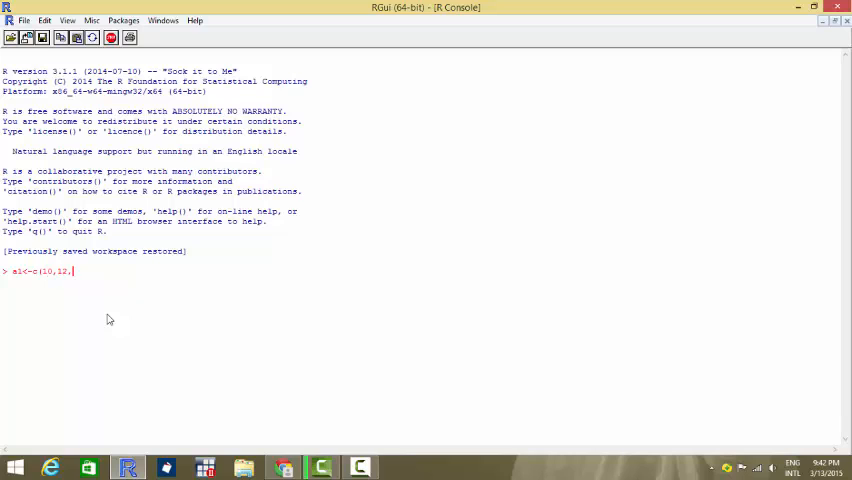
text(24)
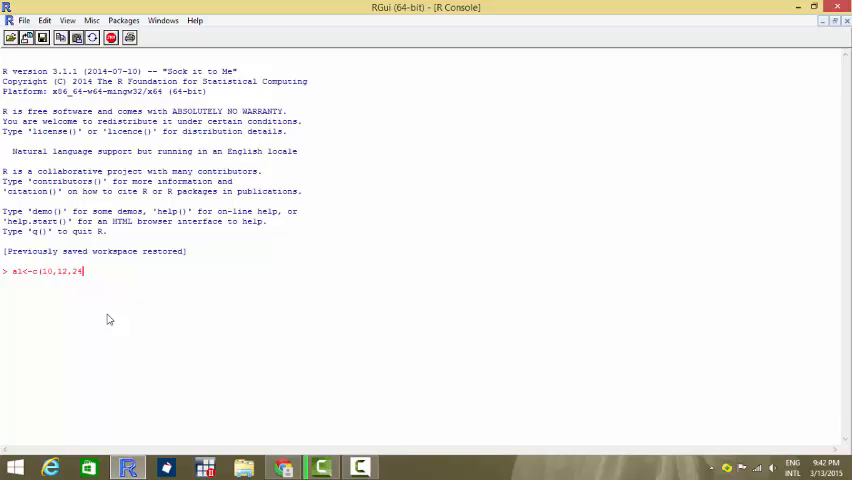
text(33,)
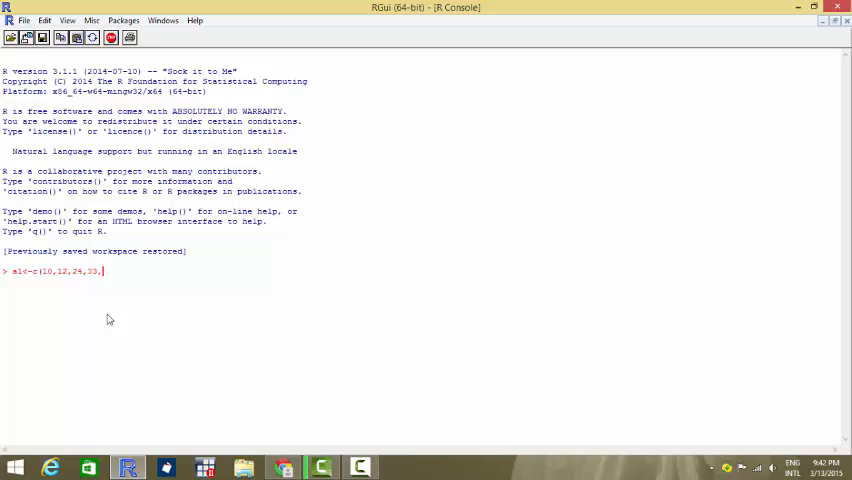
text(21))
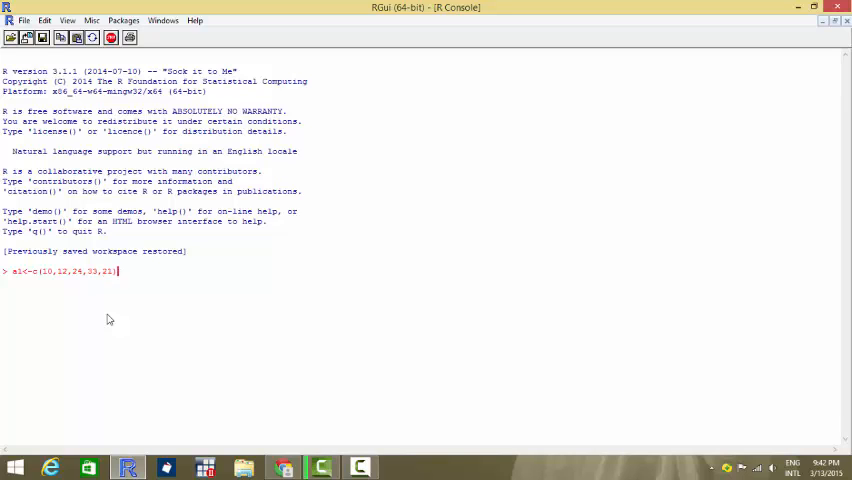
key(Return)
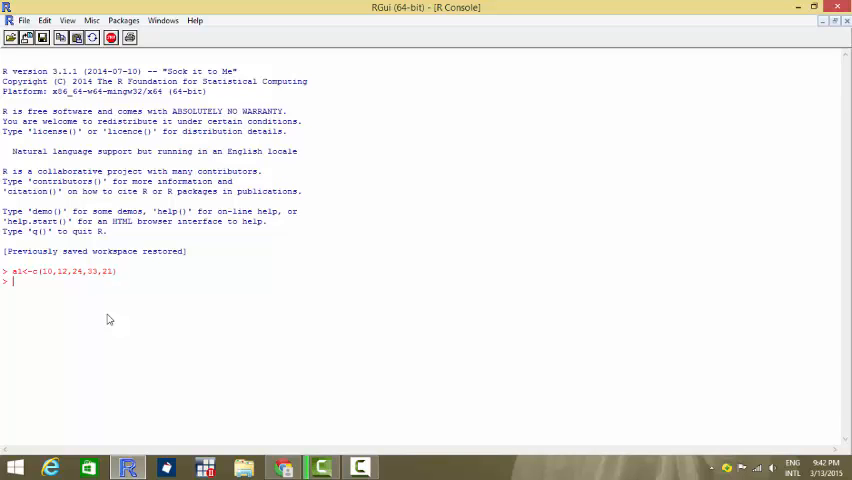
Step: Enter the second group's values 22, 34, 65, 33 as vector a2
text(a2<-)
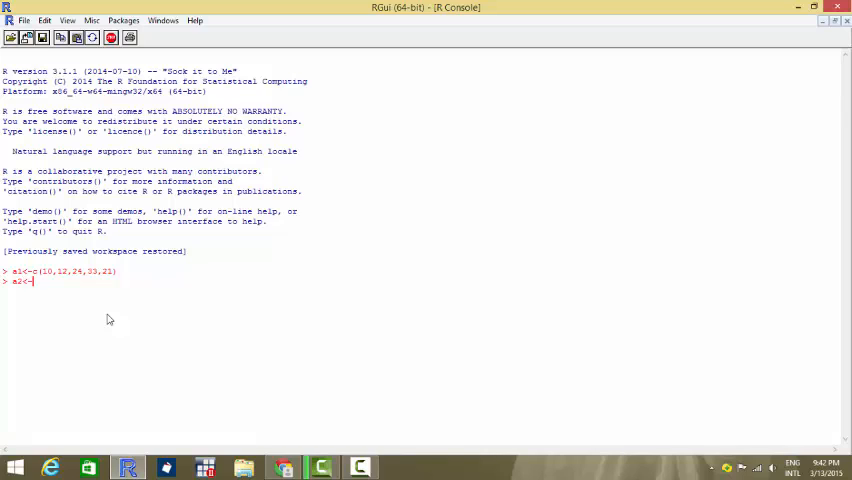
text(c()
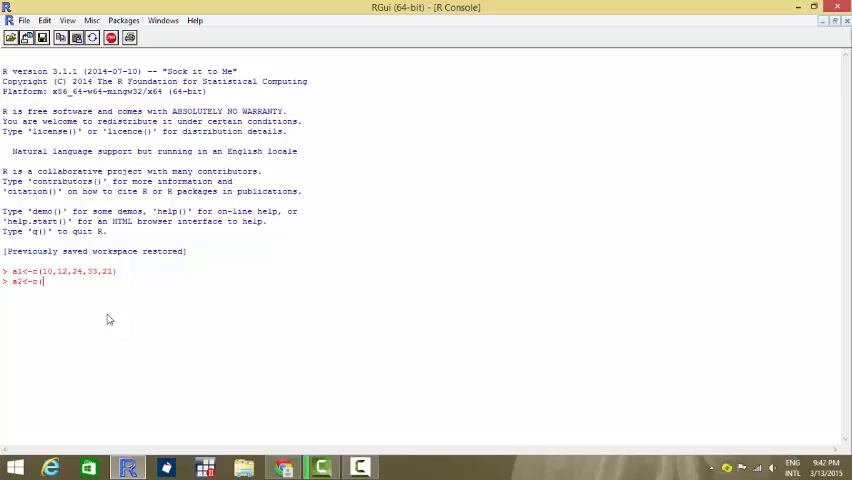
text(22,34,)
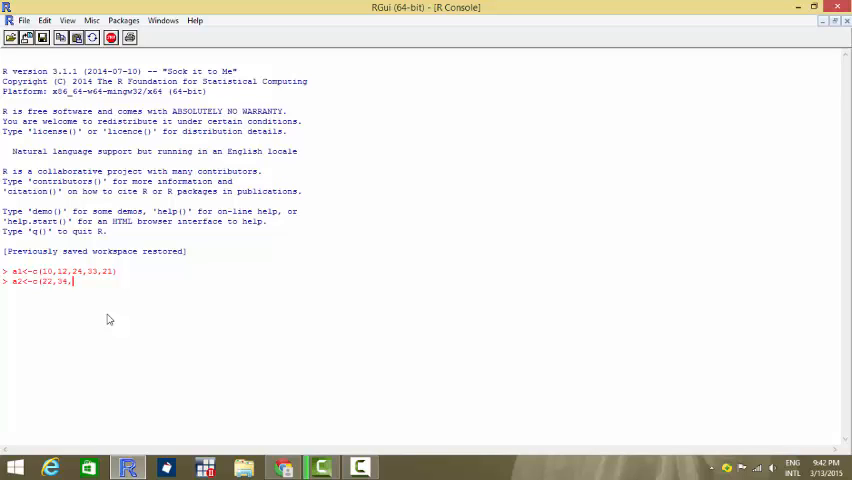
text(65,)
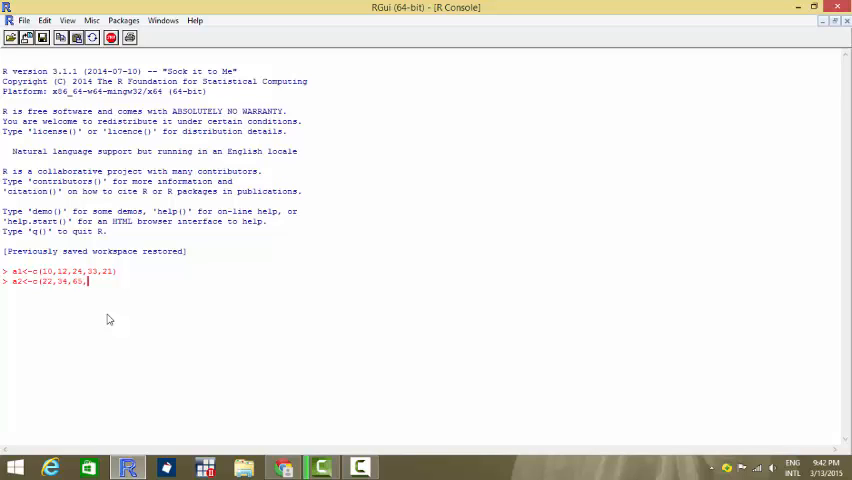
text(3)
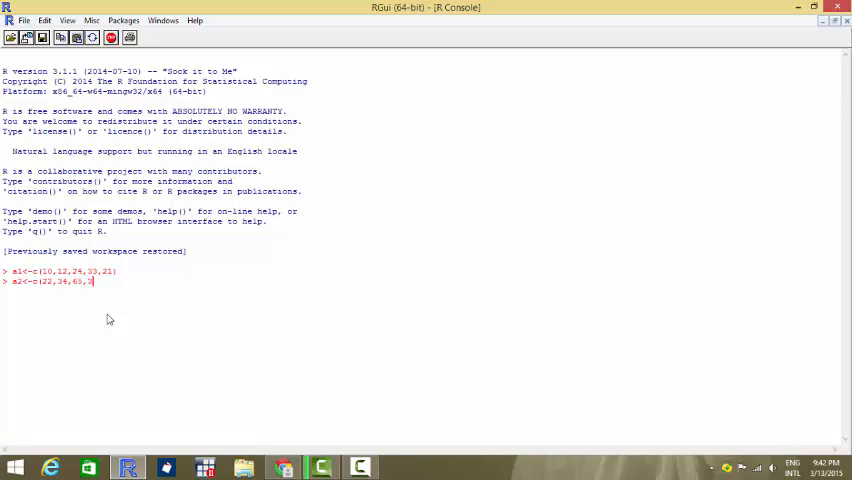
text(3,31)
text(a3<-c()
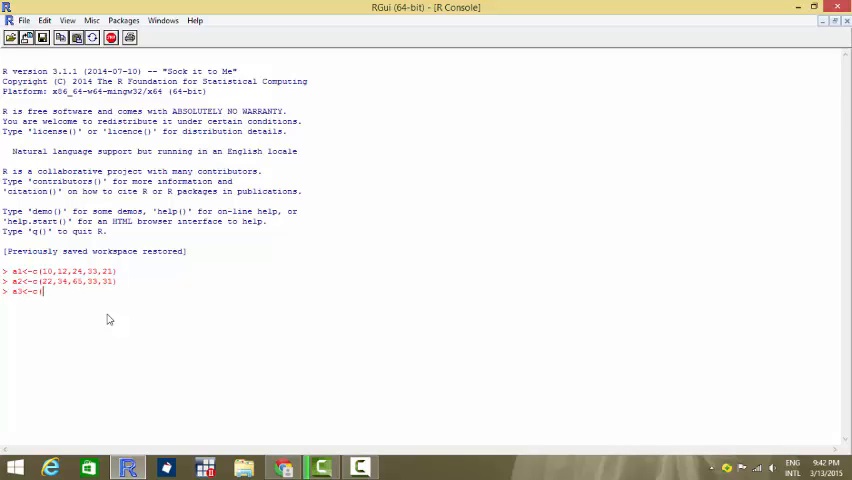
Step: Begin the third vector a3 with its first value 54
text(54,32,56,44,86)
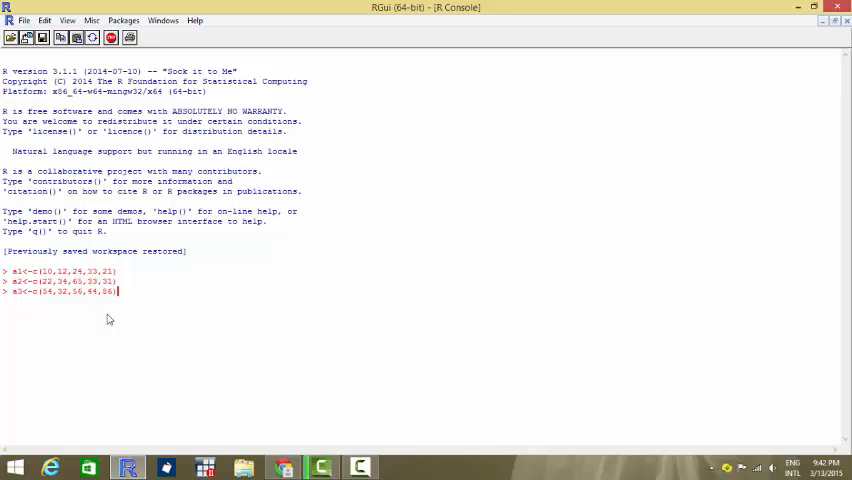
mouse_move(48, 302)
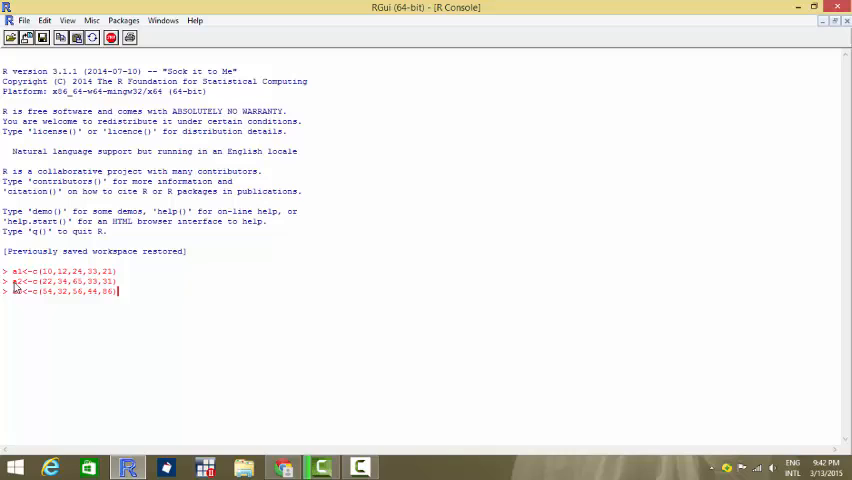
mouse_move(24, 308)
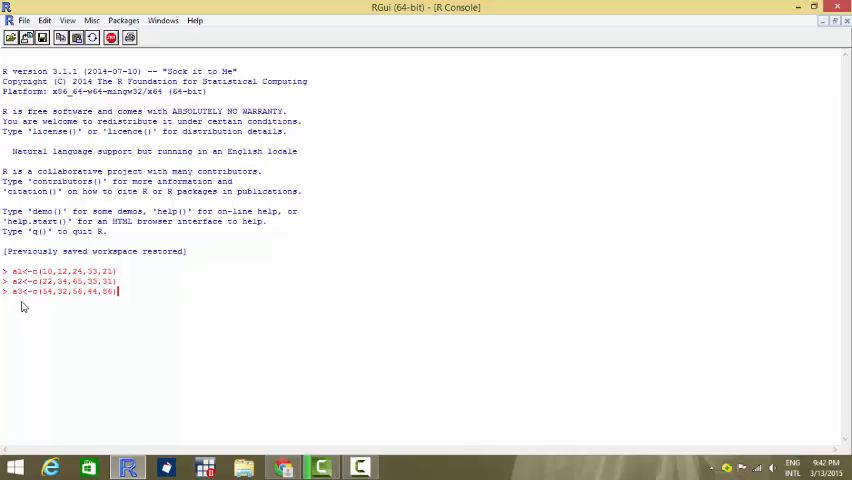
mouse_move(16, 288)
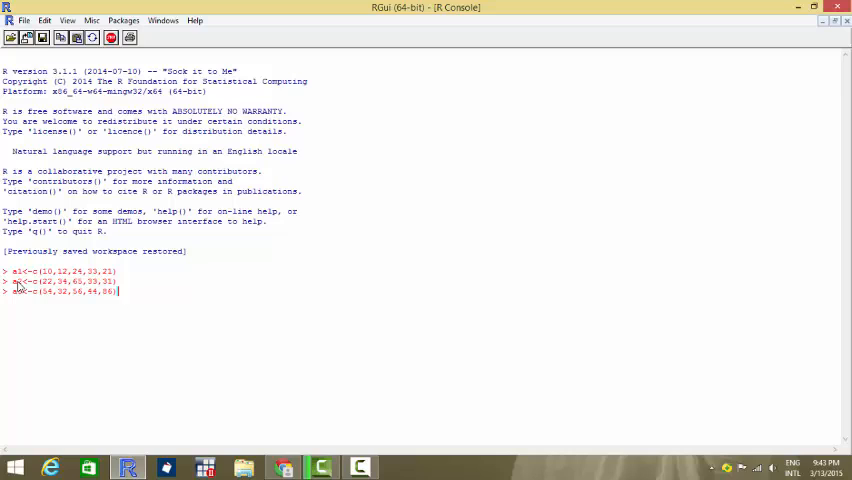
mouse_move(34, 328)
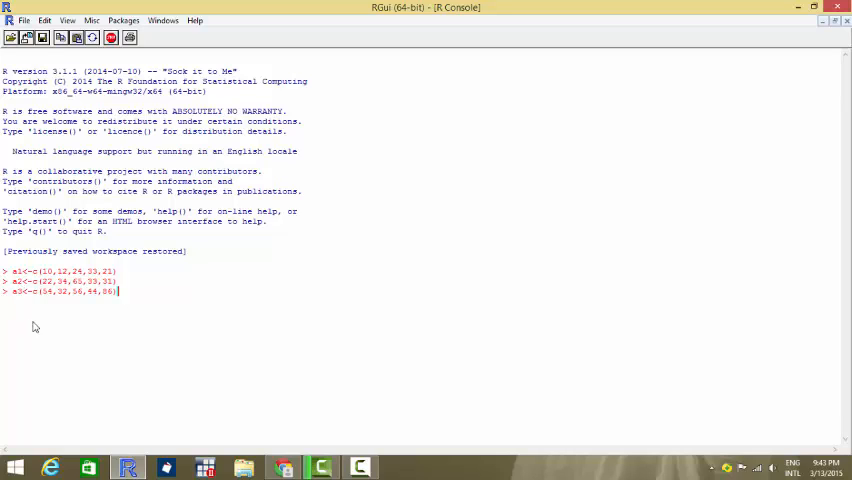
mouse_move(84, 368)
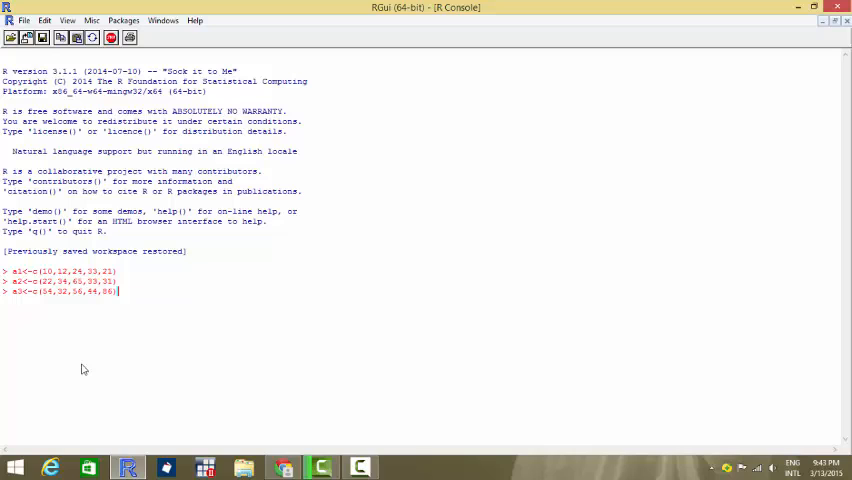
mouse_move(50, 276)
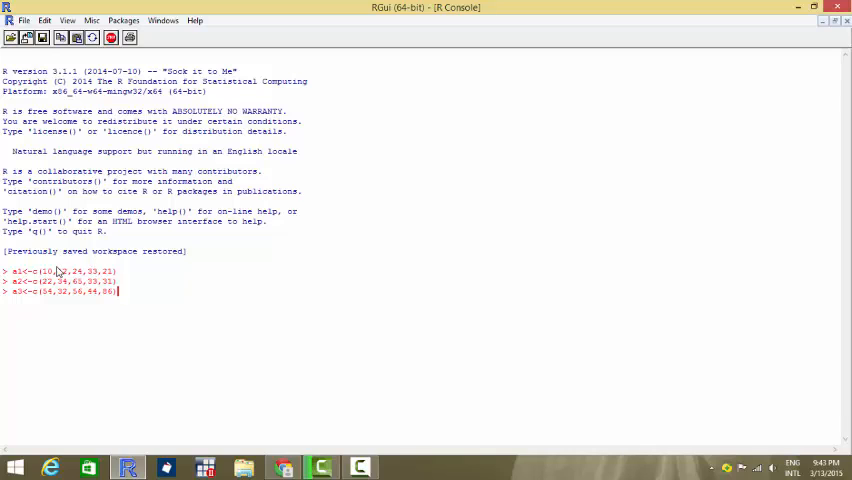
mouse_move(16, 270)
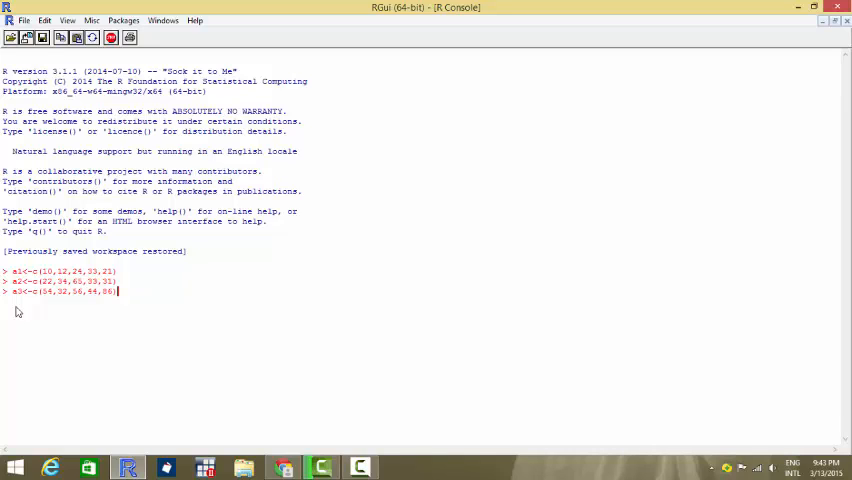
Step: Build data as data.frame(cbind(a1,a2,a3)) and print the three-column table
text(data<-)
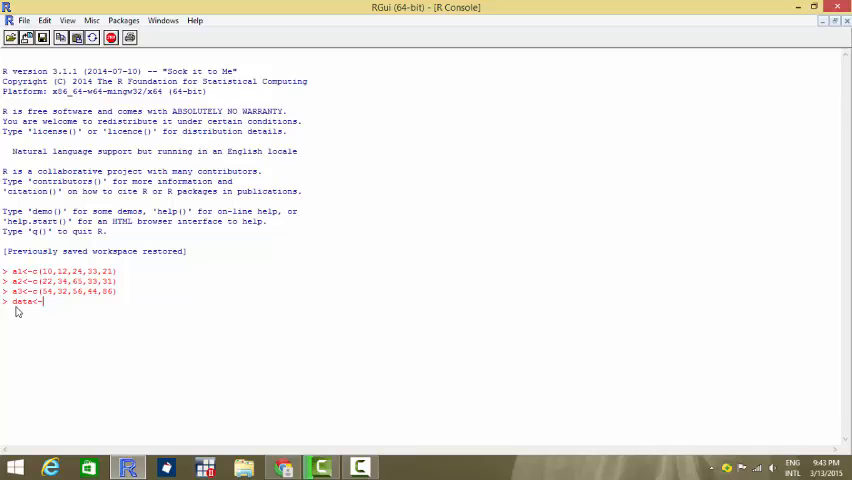
text(data.)
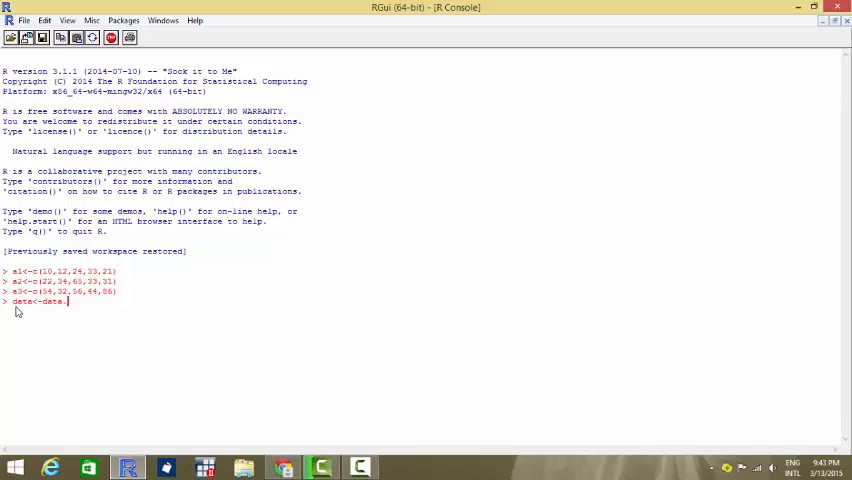
text(frame()
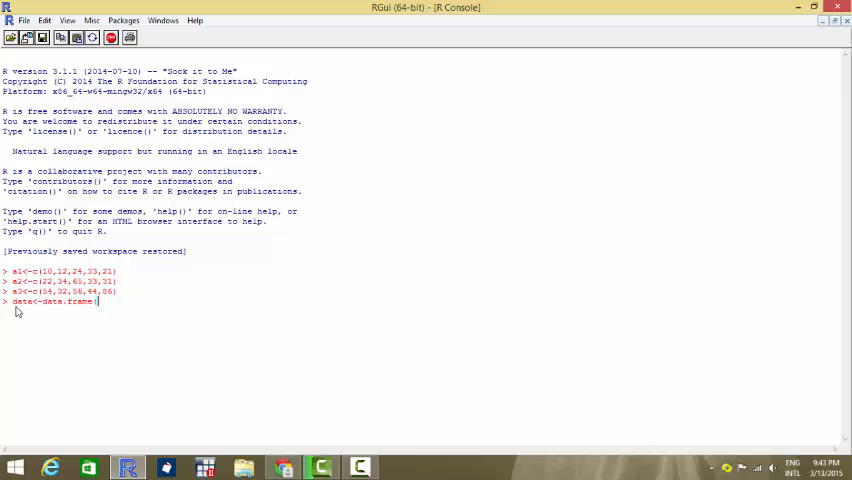
text(cbind()
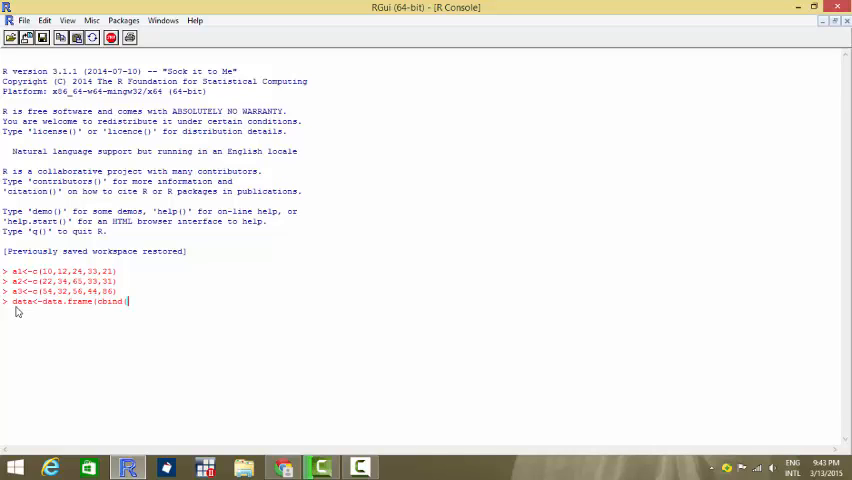
text(a1,)
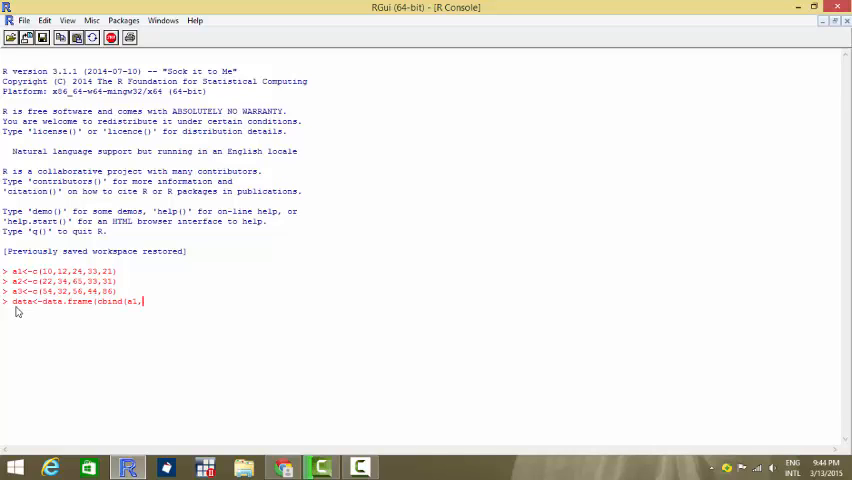
text(,a2,a3)
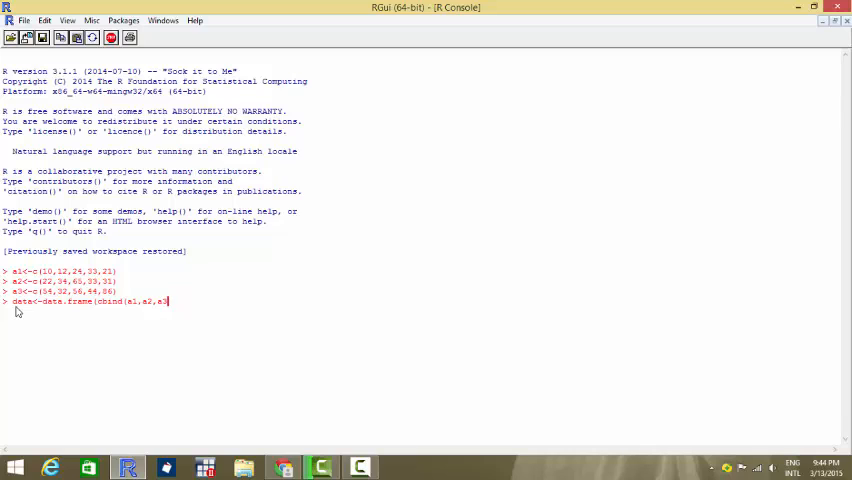
key(Return)
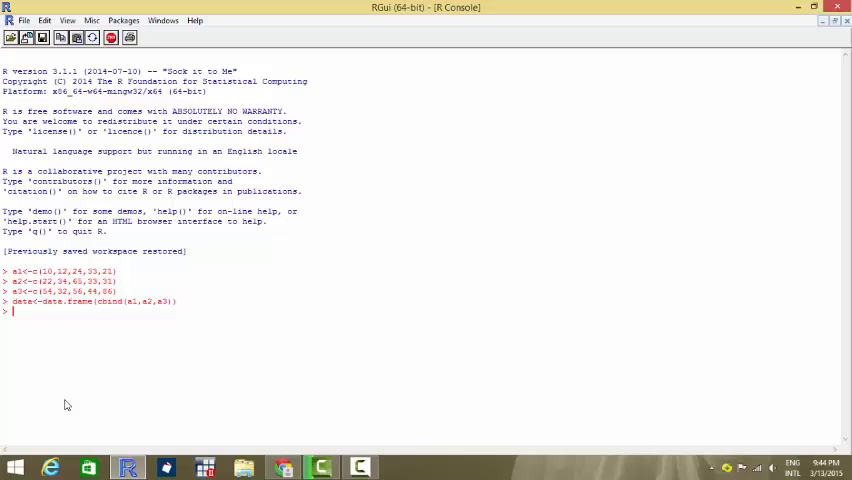
text(data)
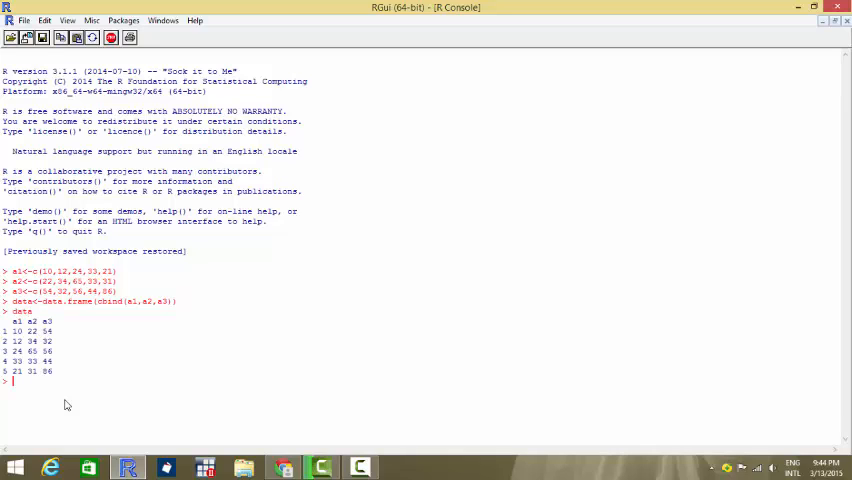
mouse_move(112, 436)
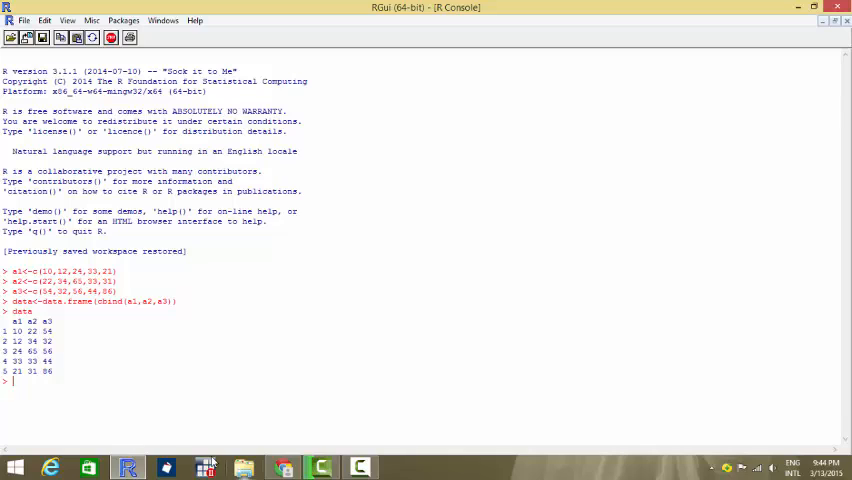
mouse_move(170, 404)
text(s<-)
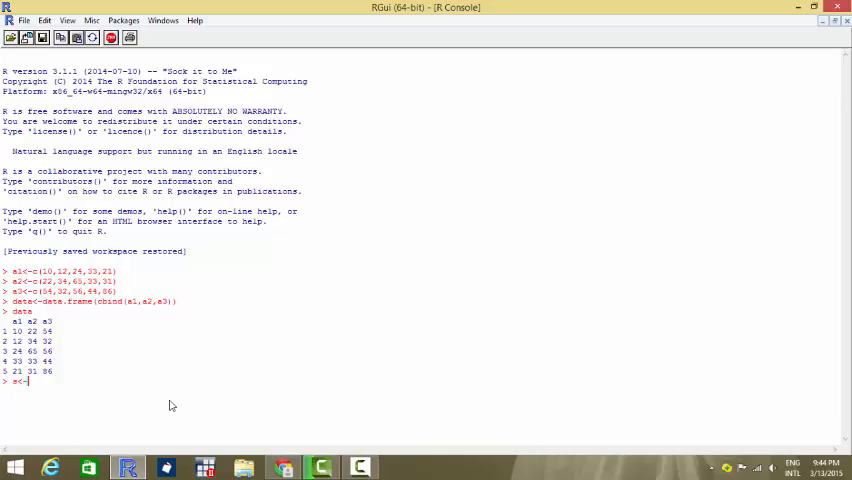
Step: Stack the data frame's columns into one long values table with ind labels
text(stack()
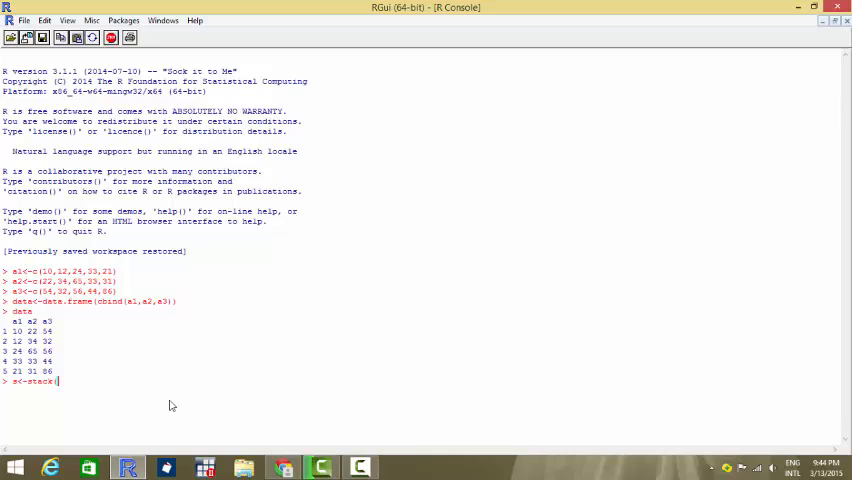
text(com)
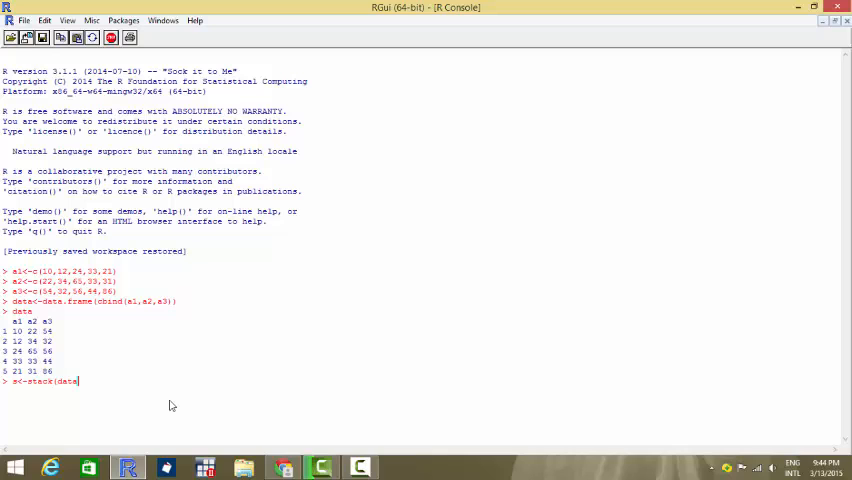
key(Return)
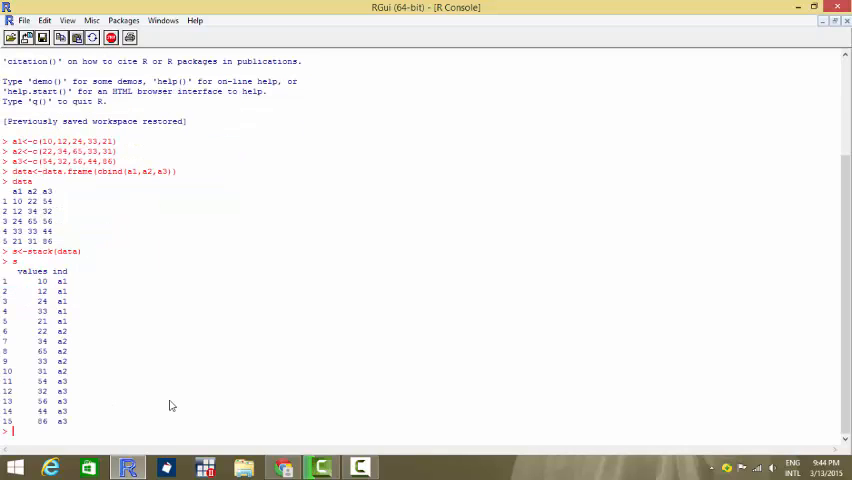
mouse_move(40, 280)
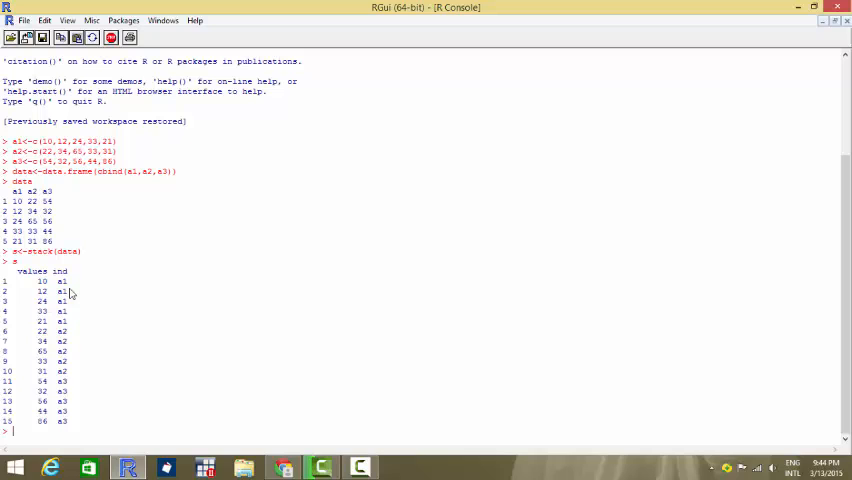
mouse_move(36, 288)
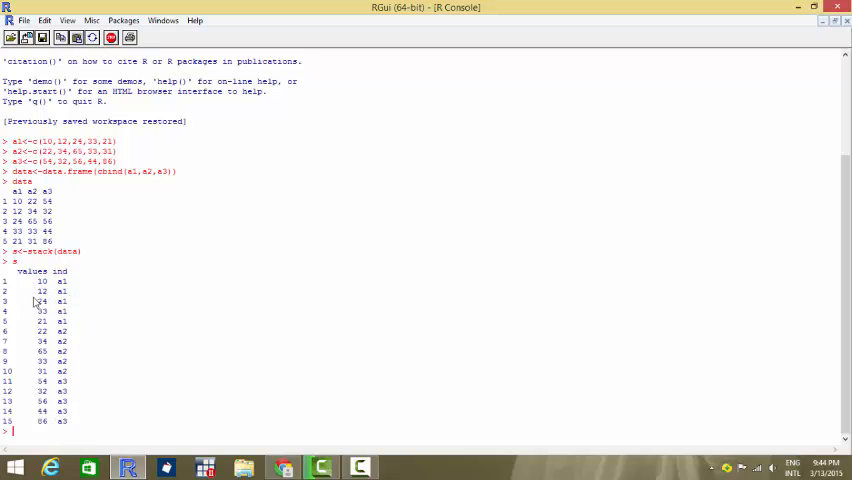
mouse_move(106, 352)
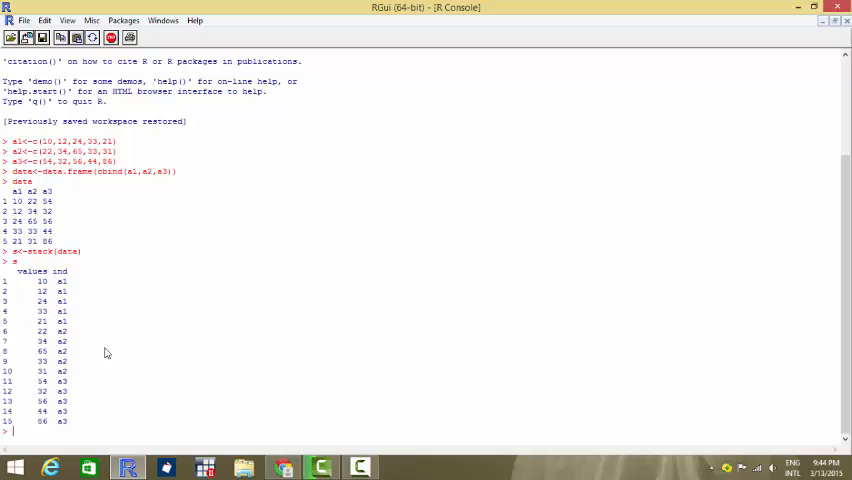
Step: Fit res as aov(values~ind) on the stacked data and print the model
text(res<-aov(values)
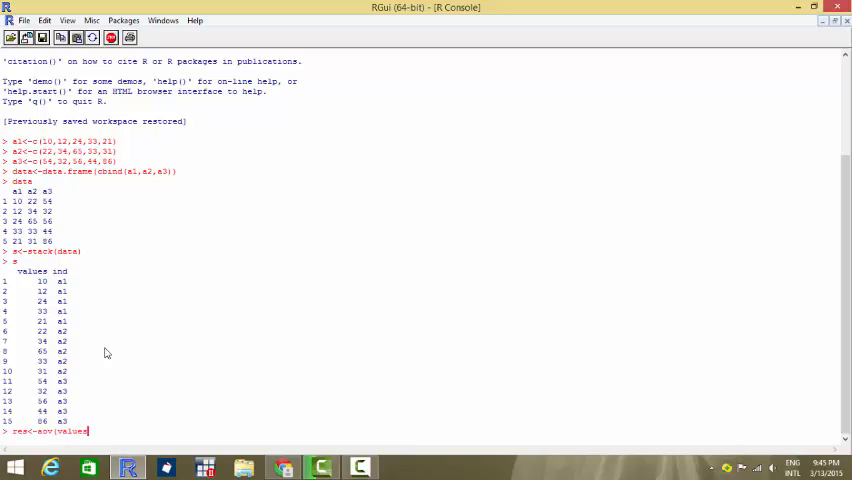
text(-)
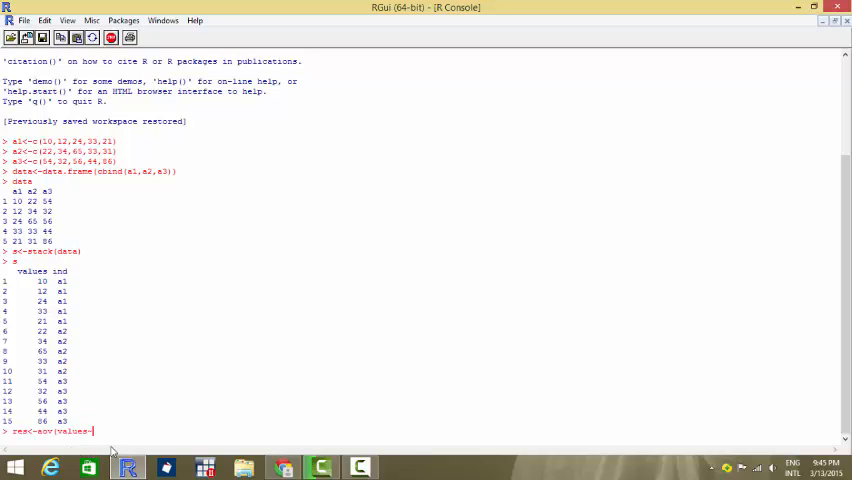
text(|)
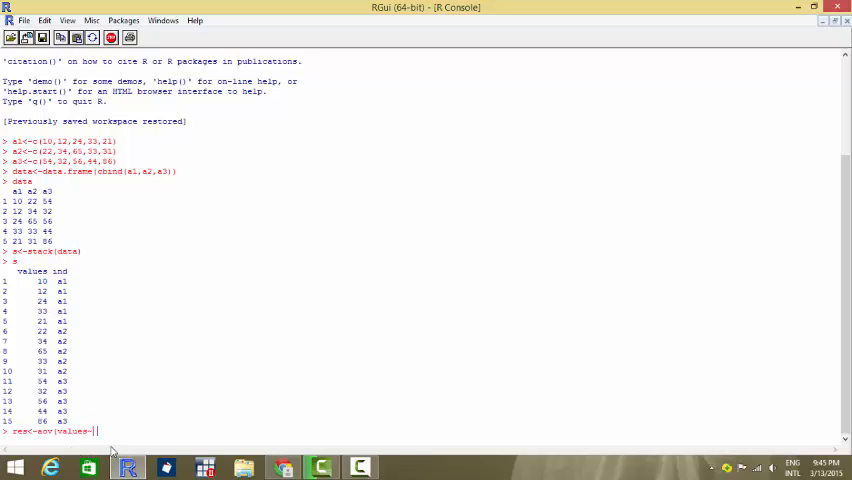
text(ind)
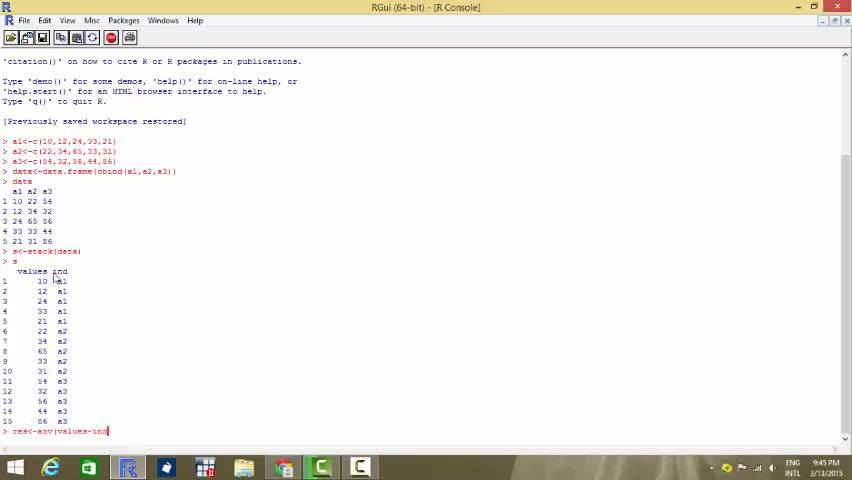
mouse_move(176, 340)
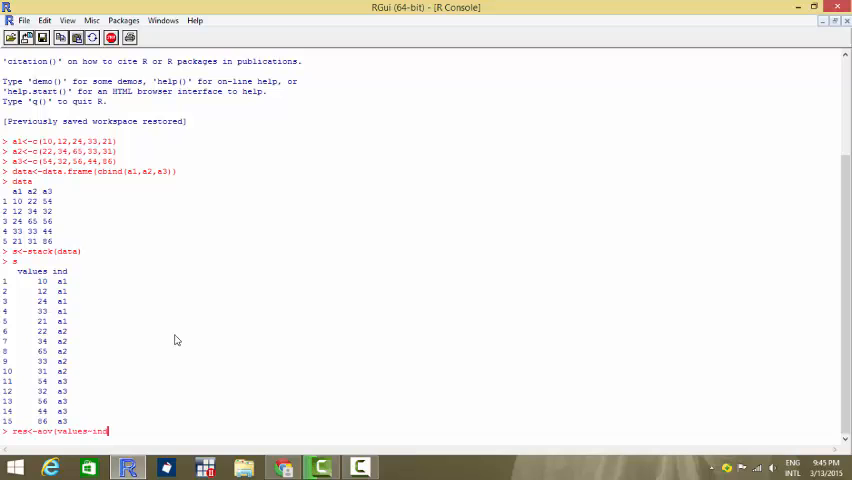
text(,data=s))
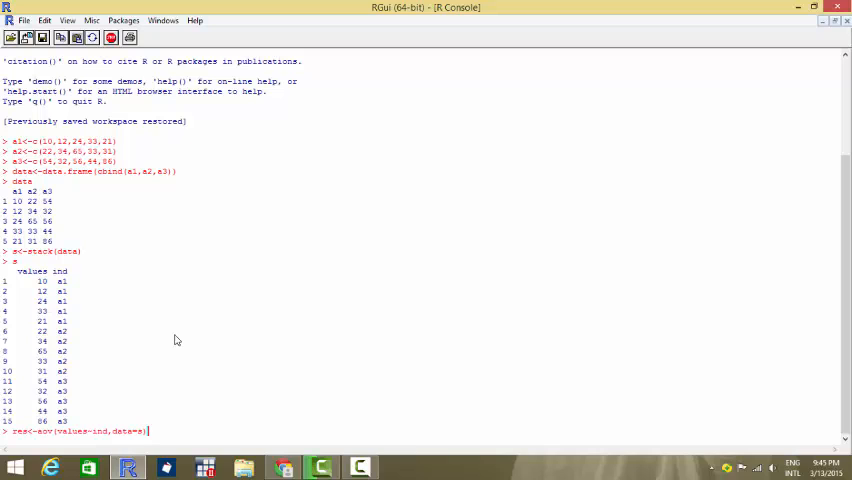
mouse_move(44, 190)
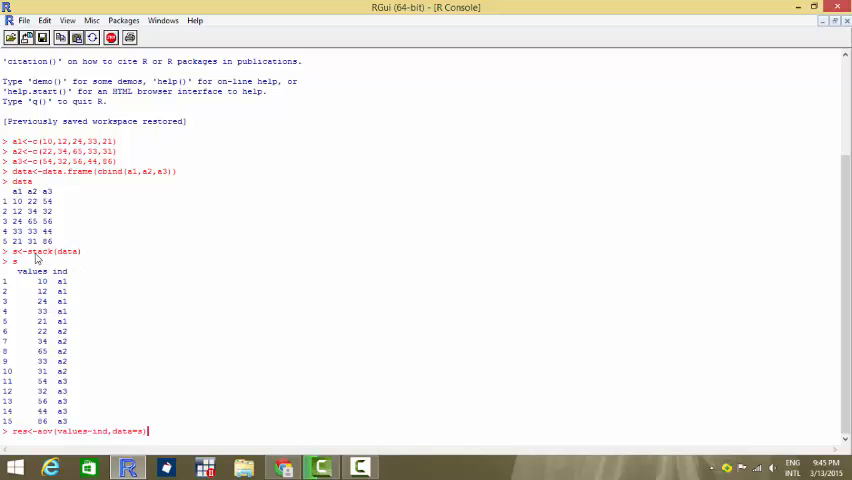
mouse_move(220, 410)
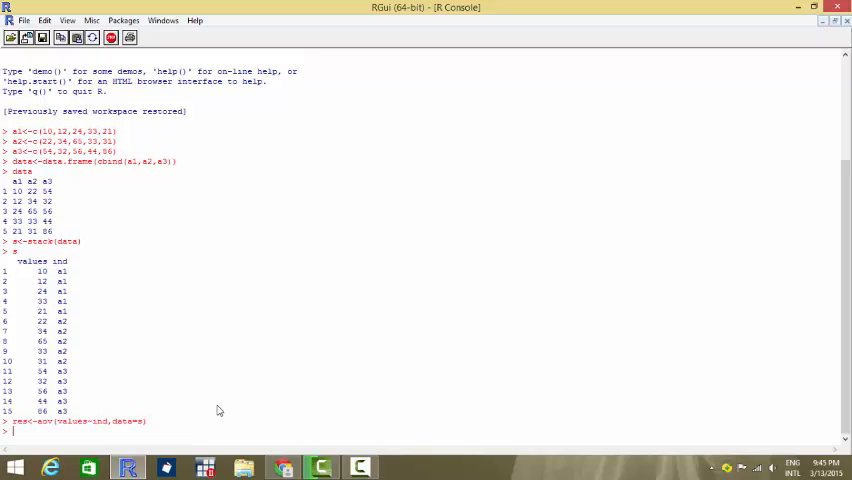
text(res)
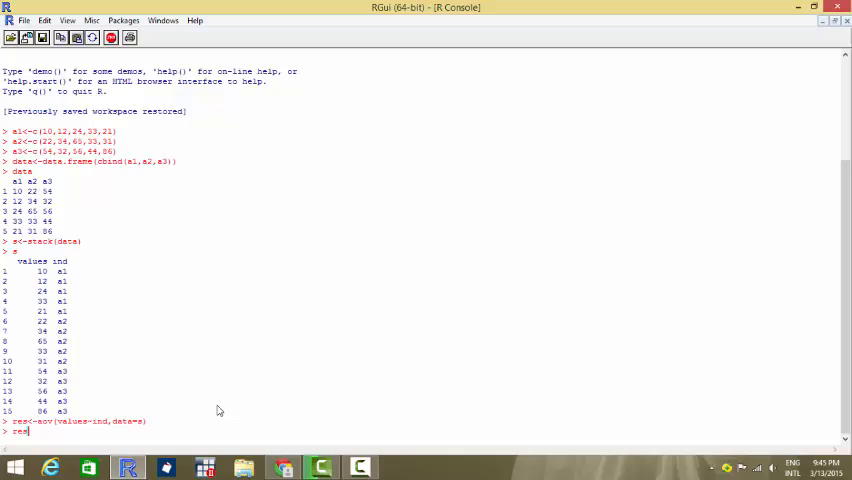
key(Return)
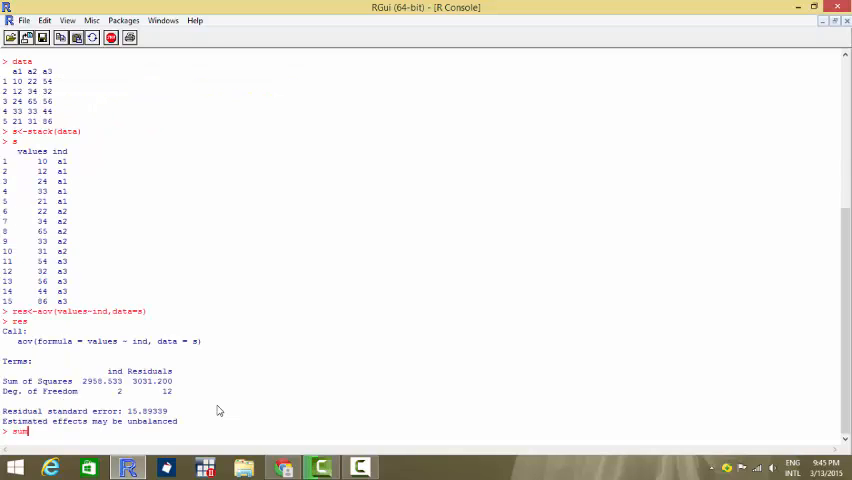
Step: Run summary(res) to get the ANOVA table with F 3.806 and p 0.0525
text(summary(res)
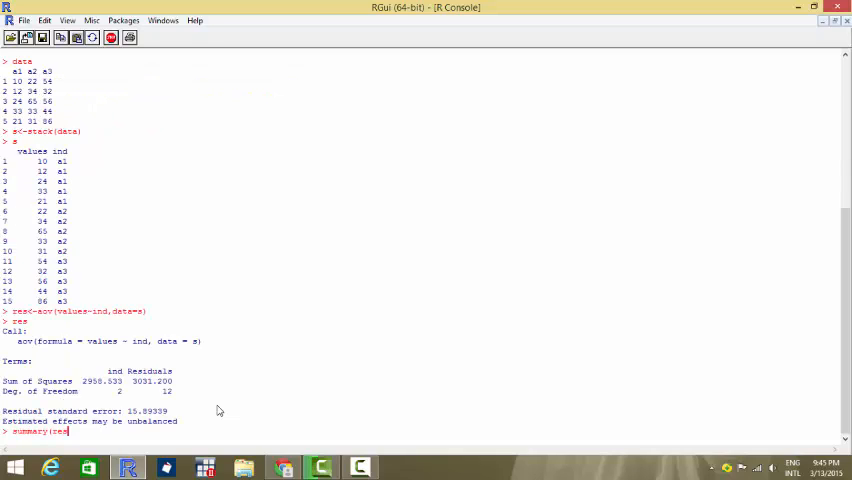
key(Return)
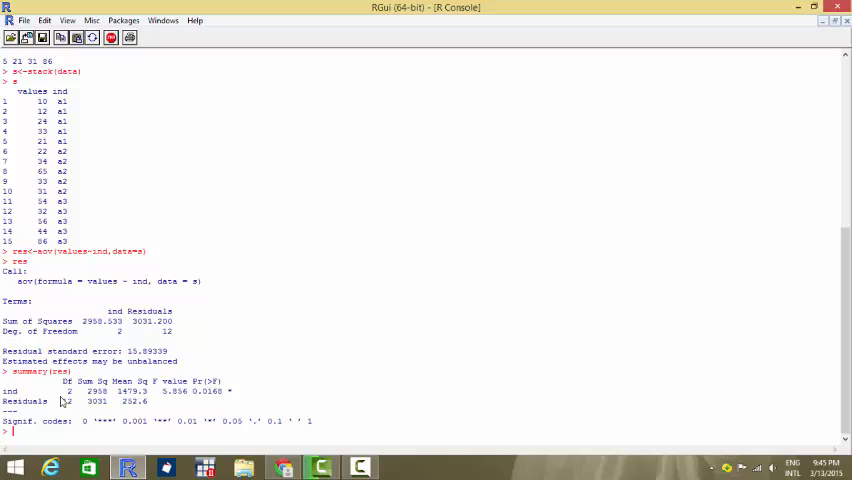
mouse_move(64, 400)
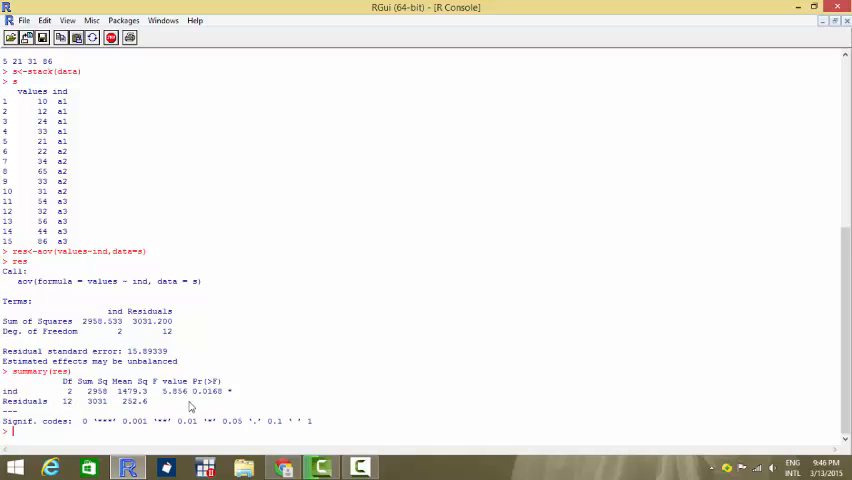
mouse_move(212, 398)
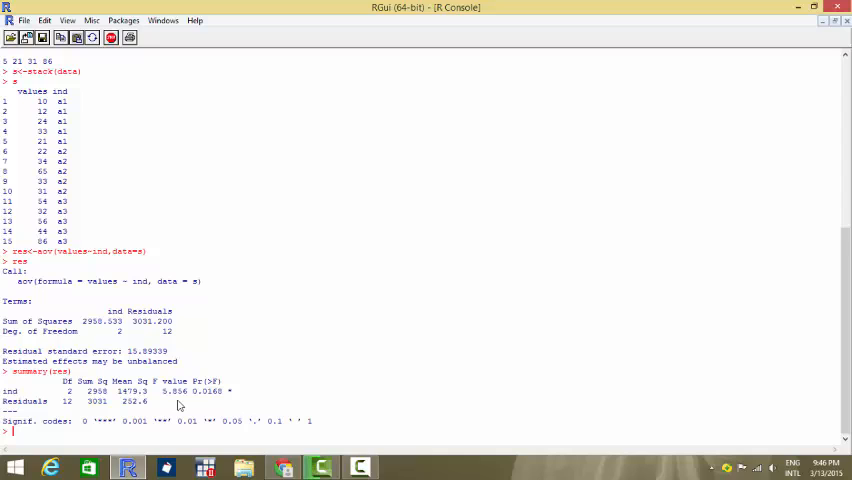
mouse_move(184, 404)
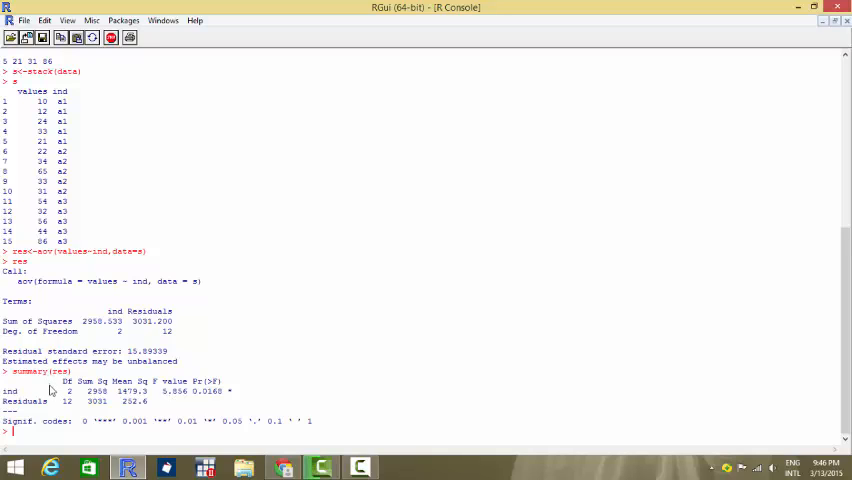
mouse_move(52, 390)
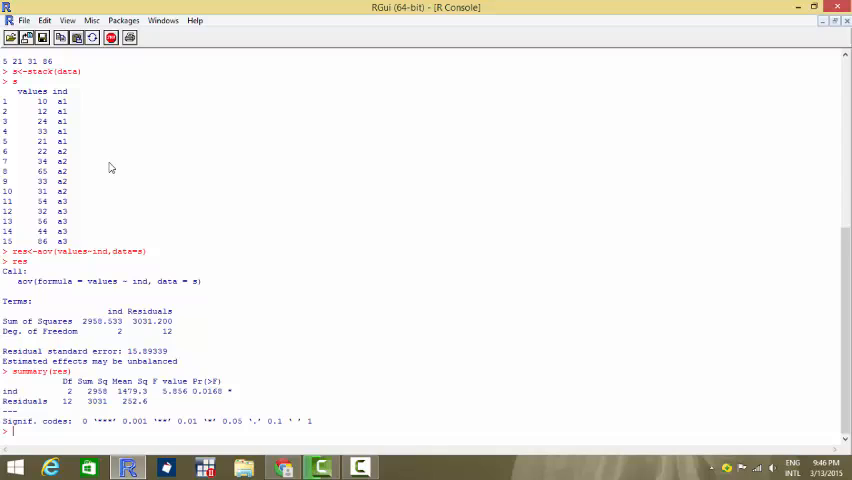
mouse_move(196, 224)
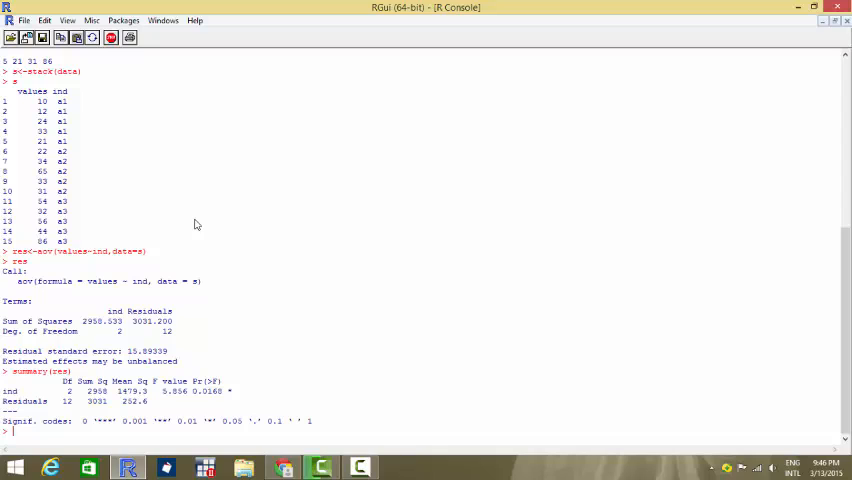
mouse_move(148, 200)
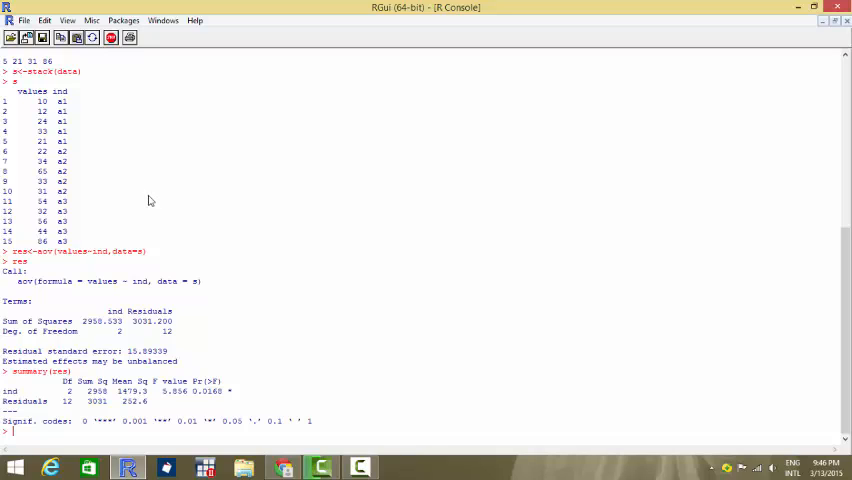
mouse_move(252, 232)
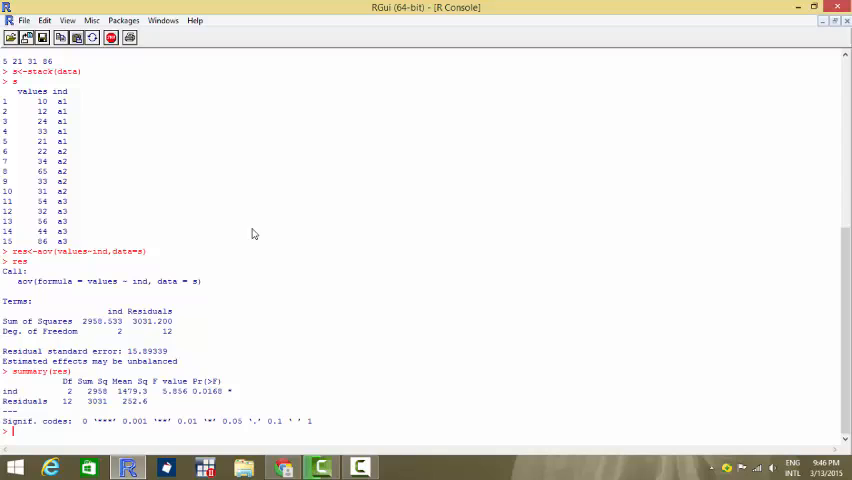
mouse_move(220, 184)
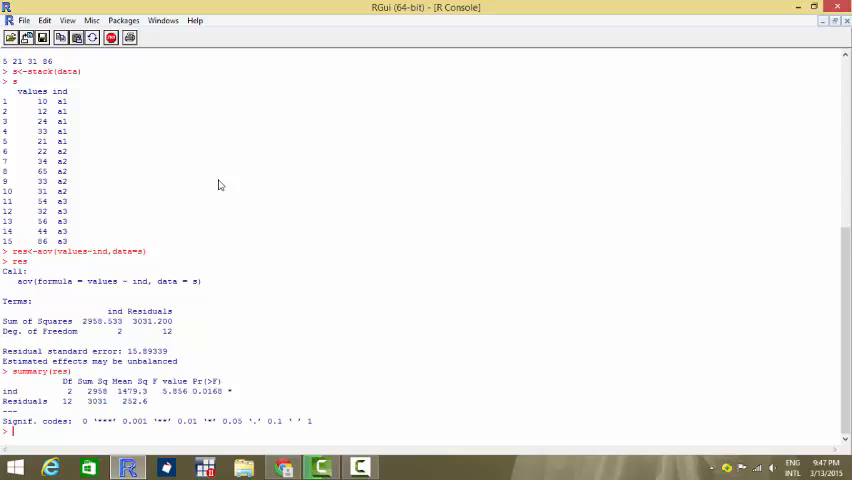
mouse_move(238, 344)
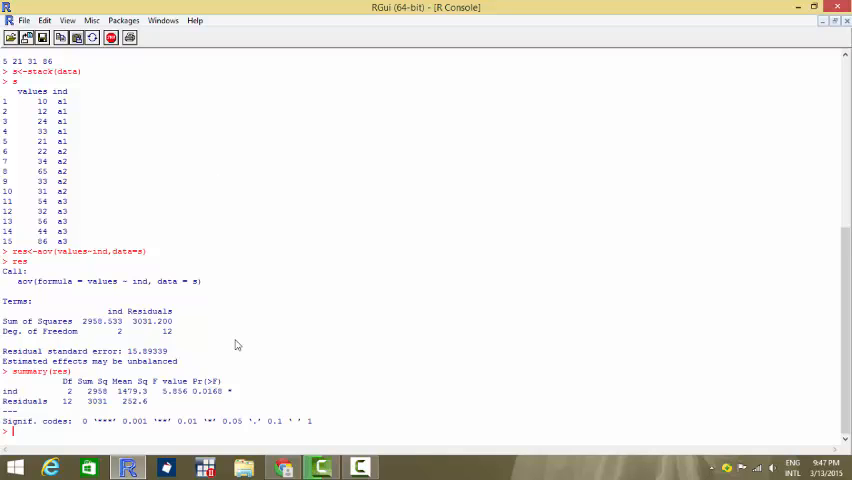
mouse_move(170, 400)
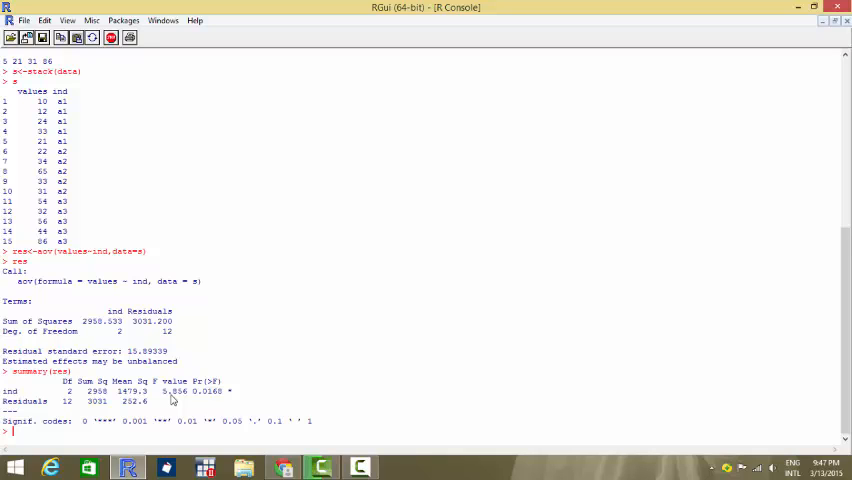
mouse_move(212, 380)
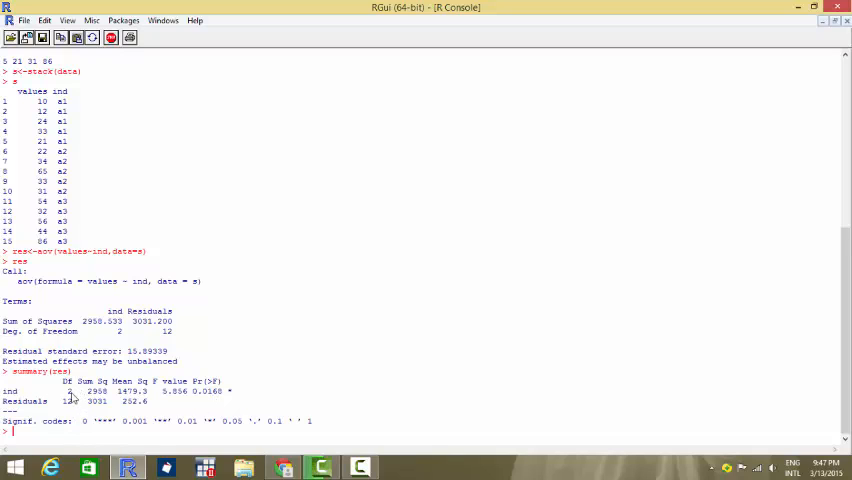
mouse_move(50, 408)
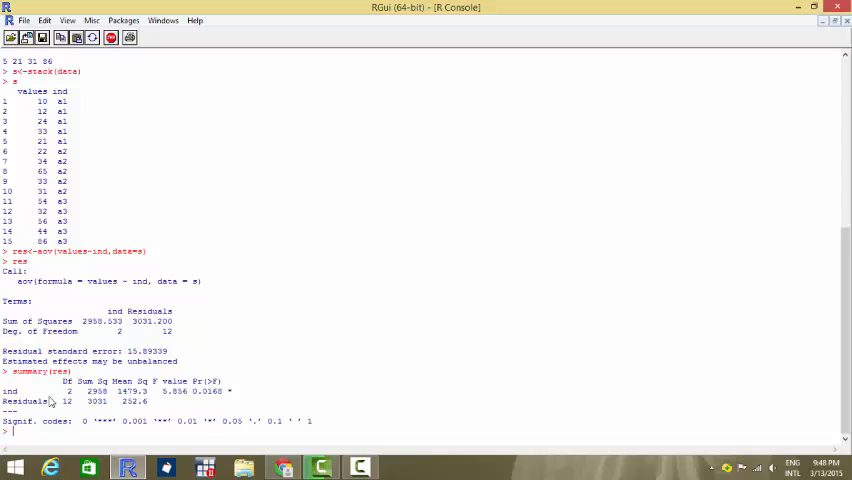
mouse_move(68, 400)
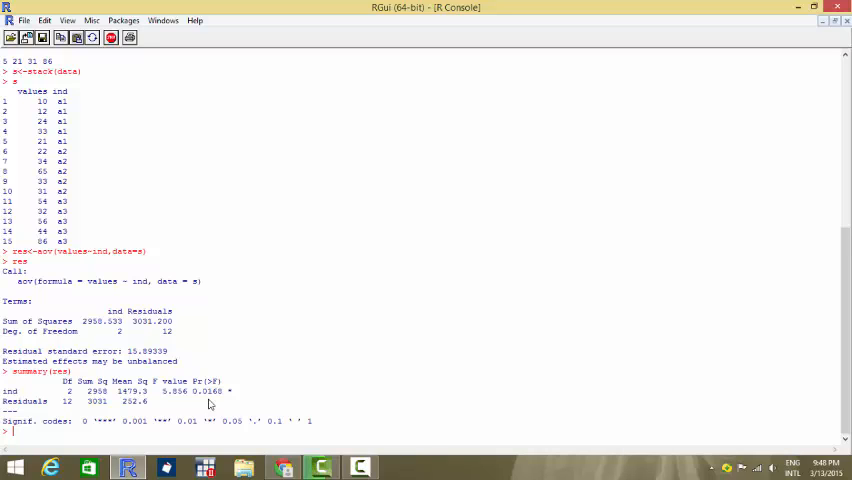
mouse_move(118, 364)
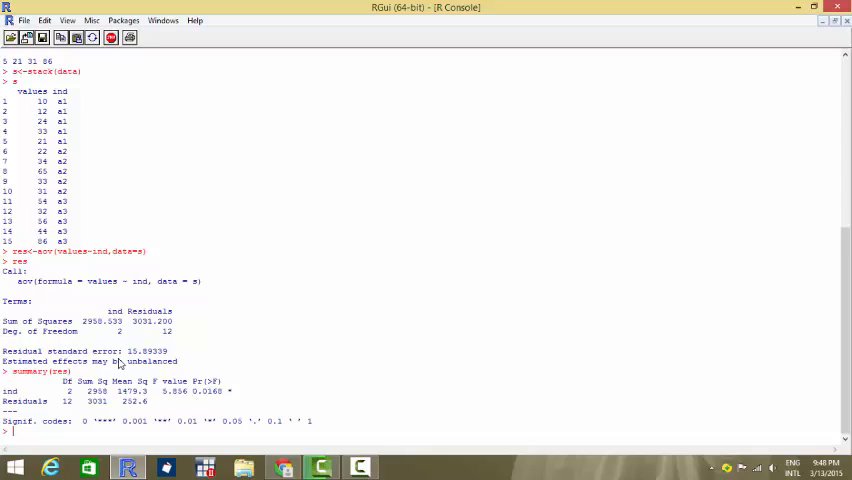